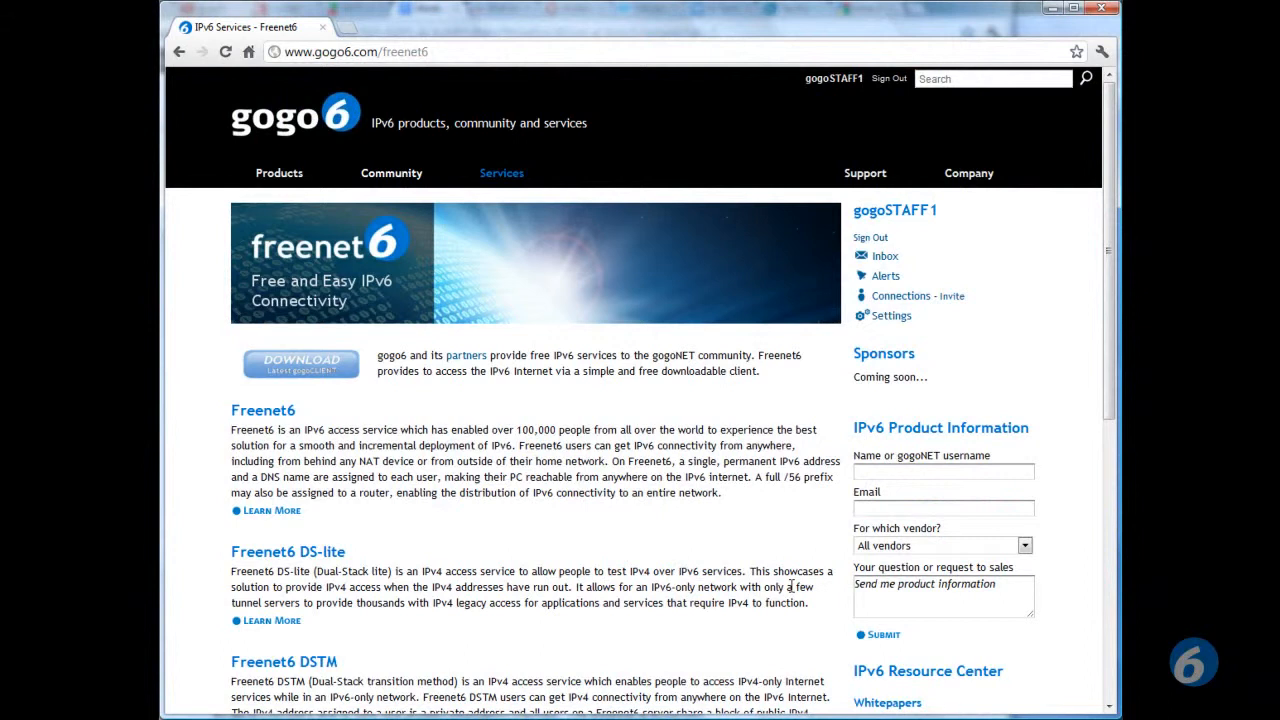
pyautogui.moveTo(1017, 418)
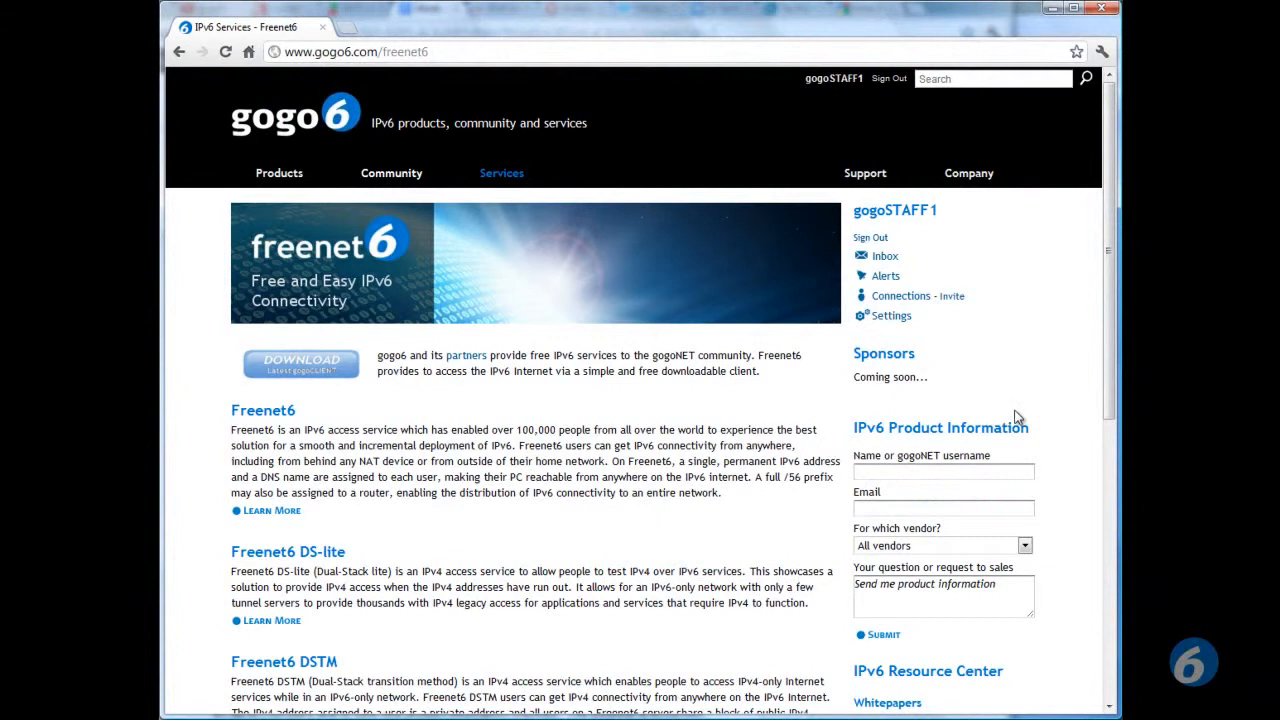
# Scroll through the Freenet6 services listings and bring up the Services drop-down.
pyautogui.scroll(-3)
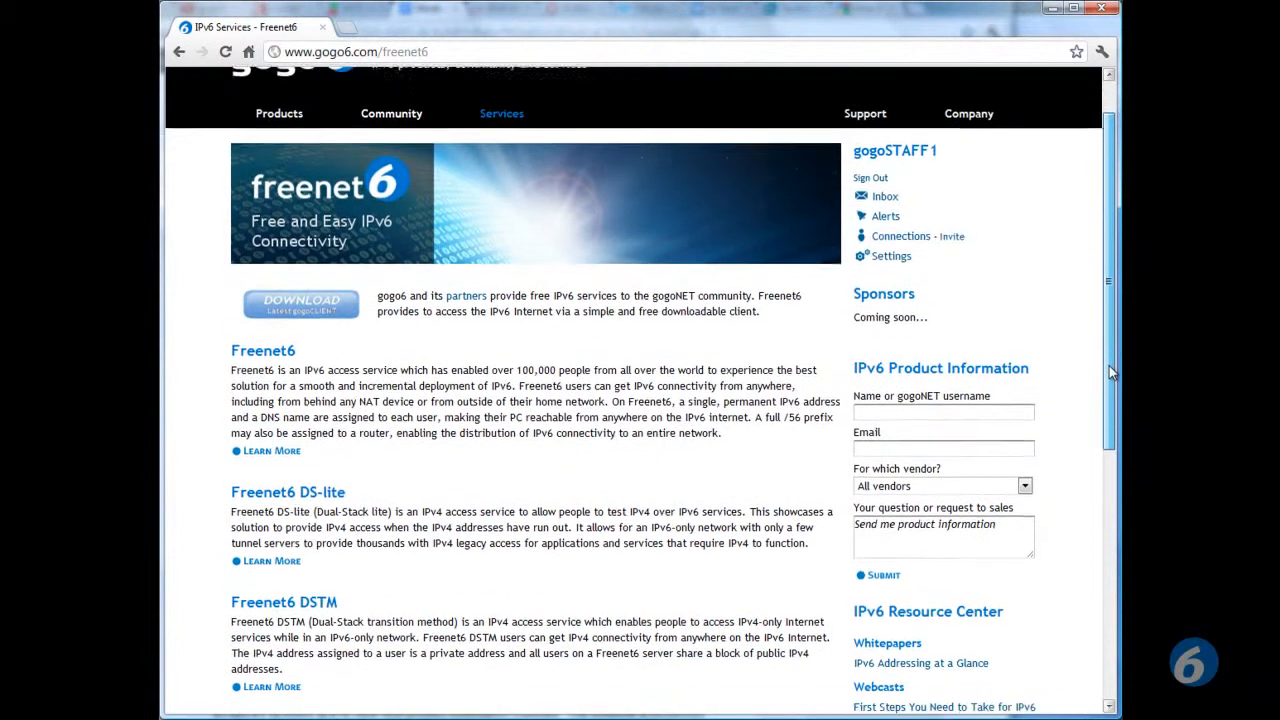
pyautogui.scroll(-3)
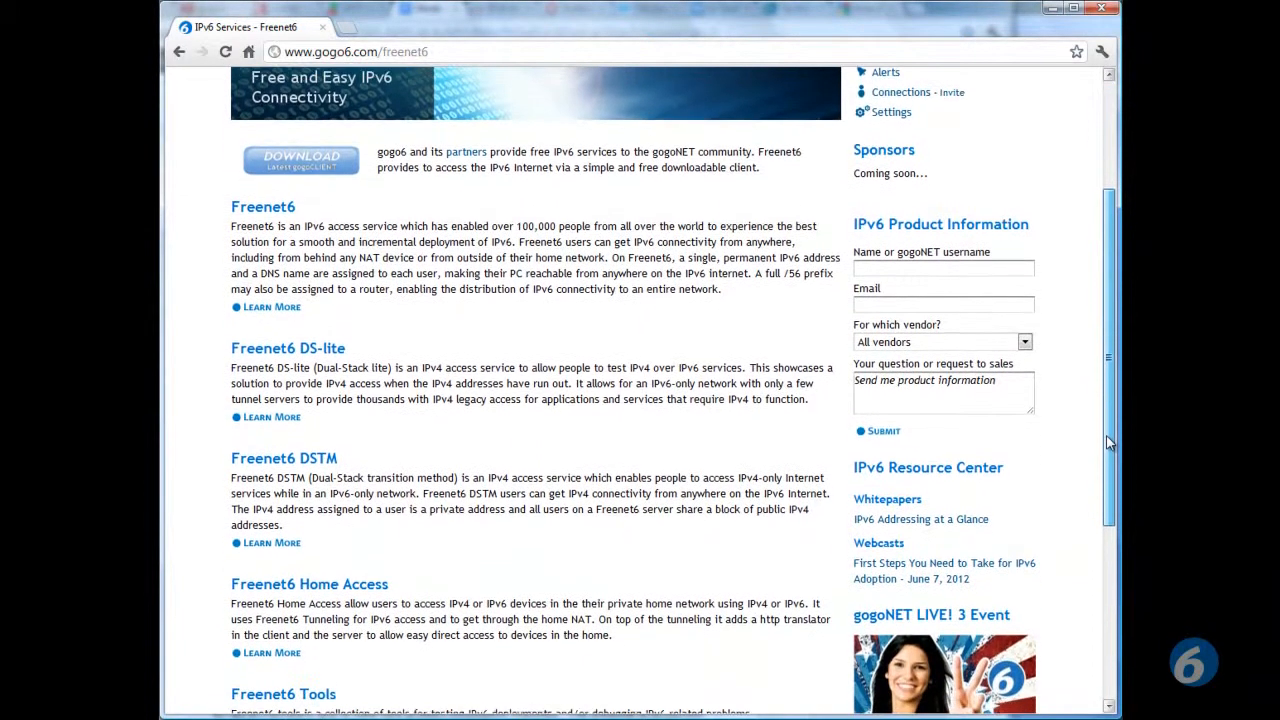
pyautogui.scroll(-3)
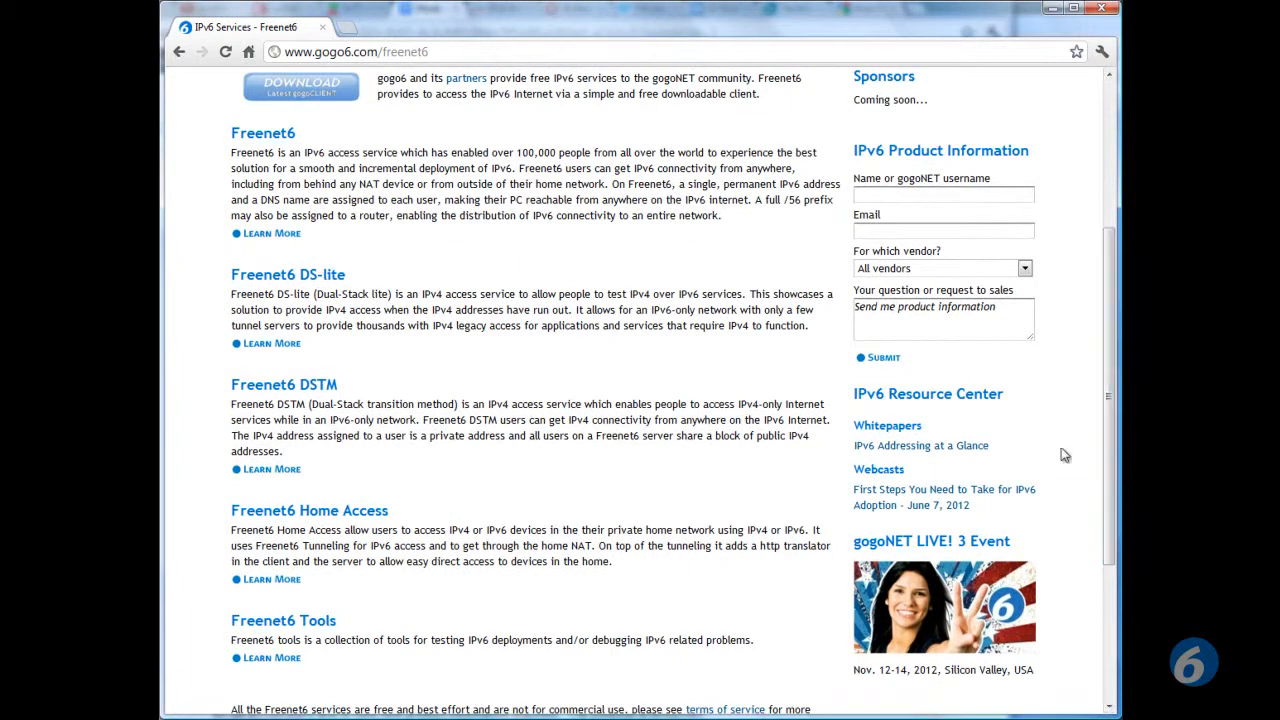
pyautogui.click(501, 173)
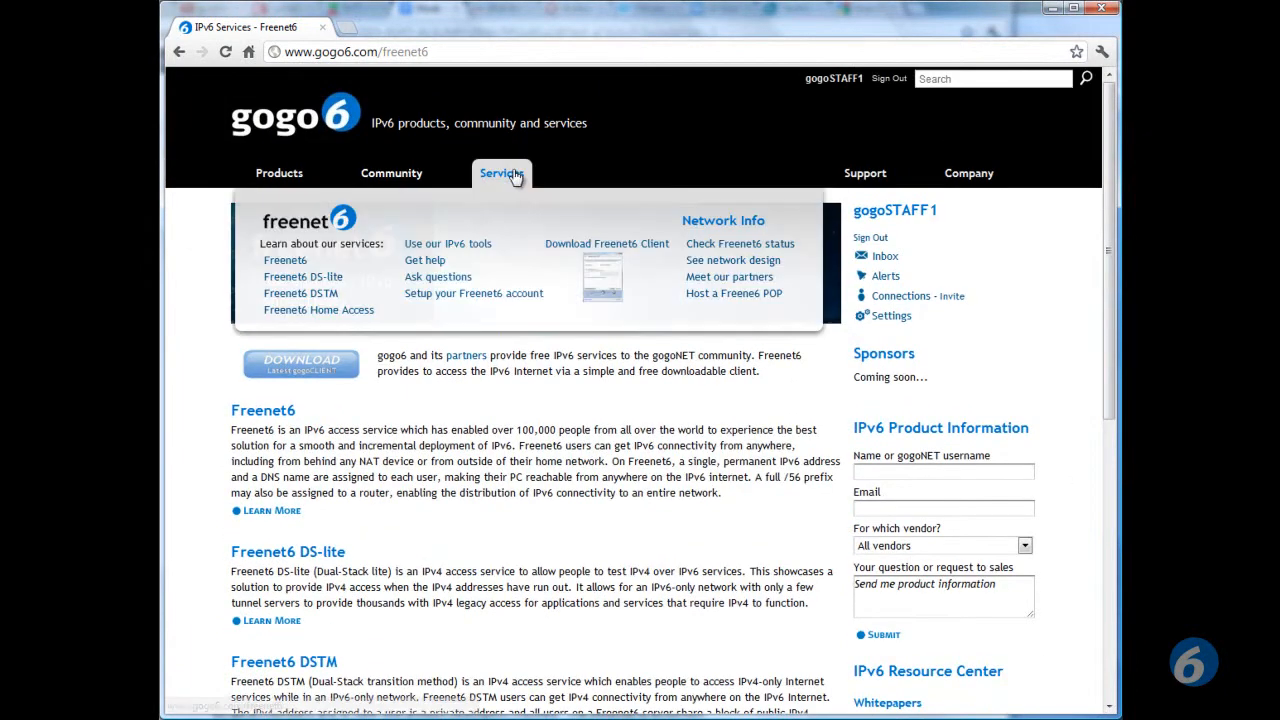
pyautogui.moveTo(733, 260)
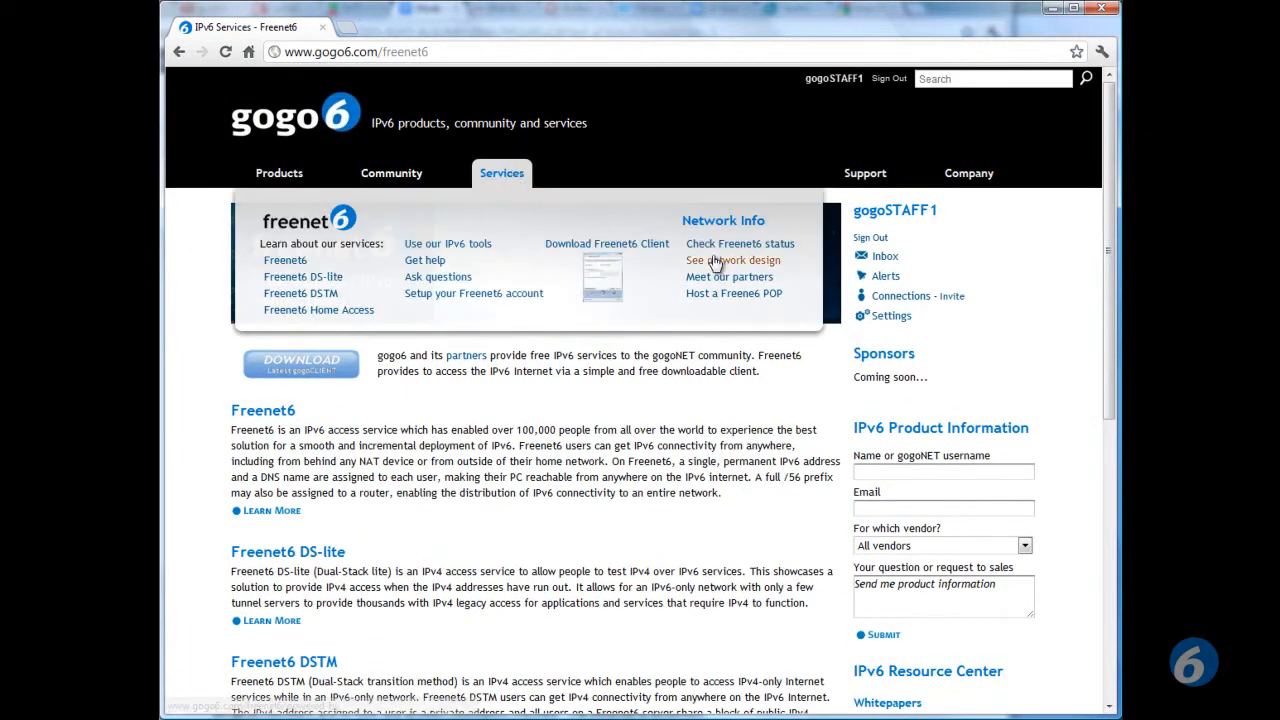
# Open 'See network design' and begin reading the Powered By page.
pyautogui.click(734, 260)
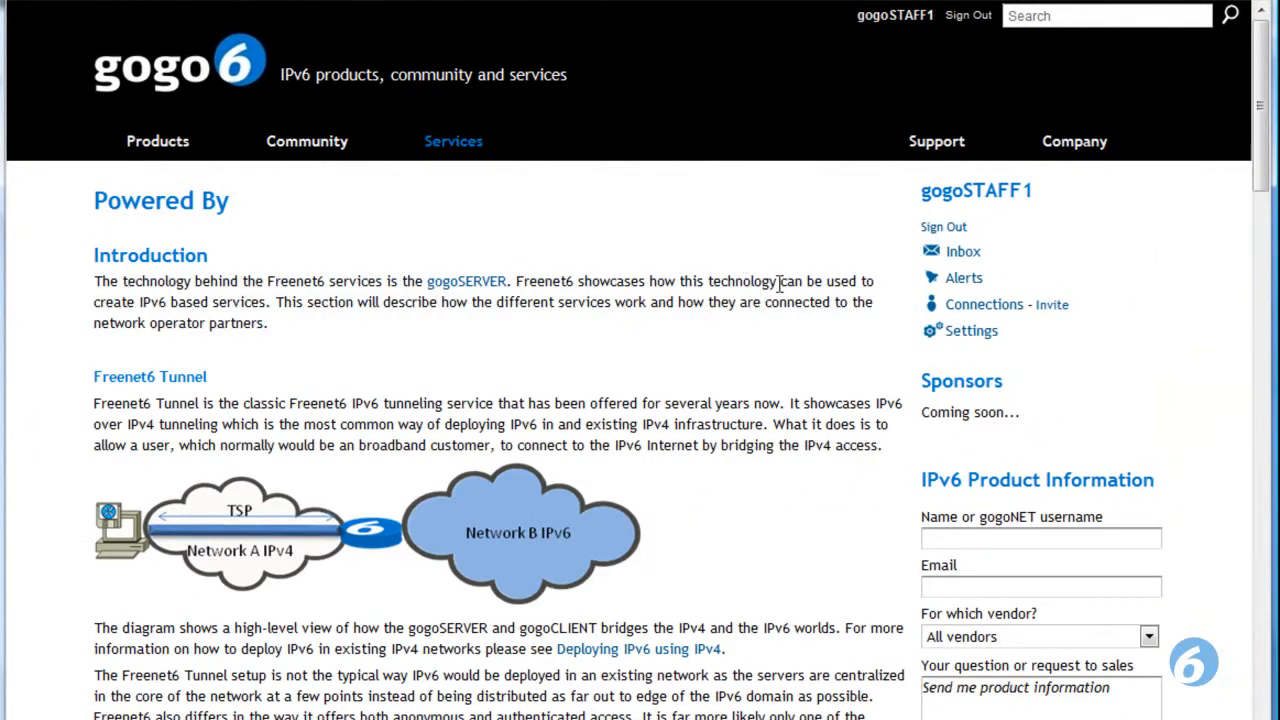
pyautogui.scroll(-3)
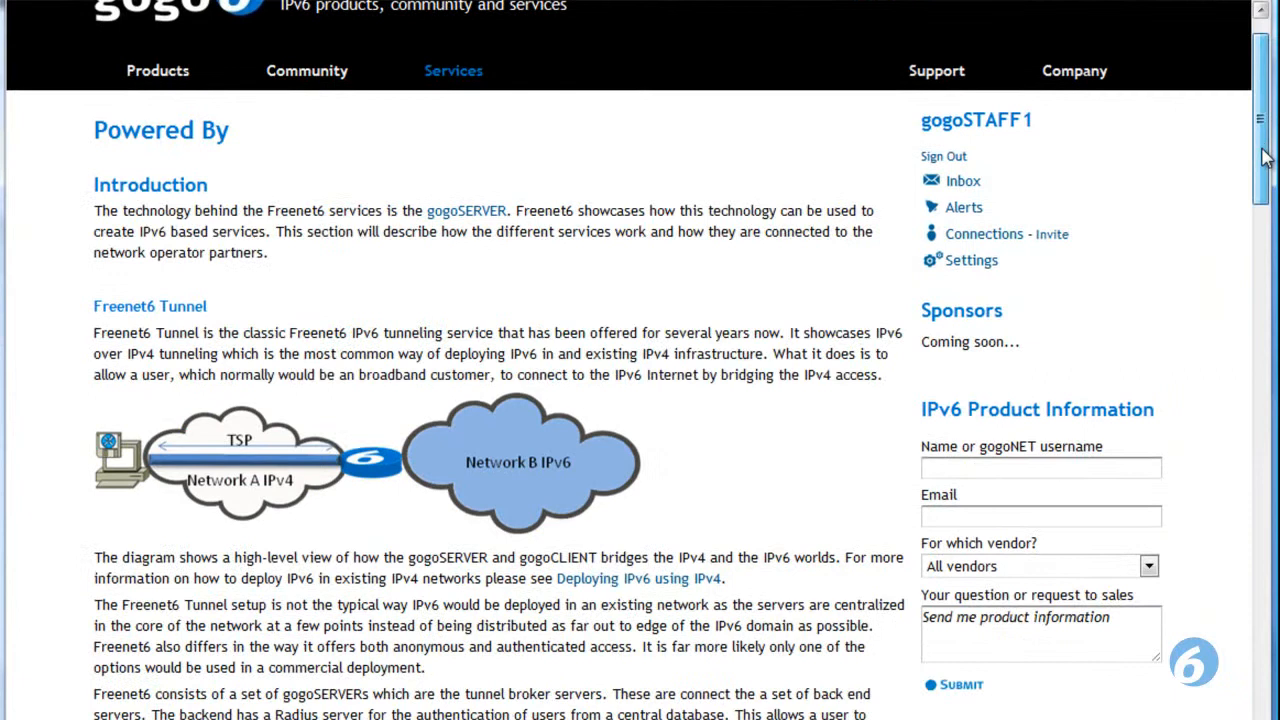
pyautogui.scroll(-3)
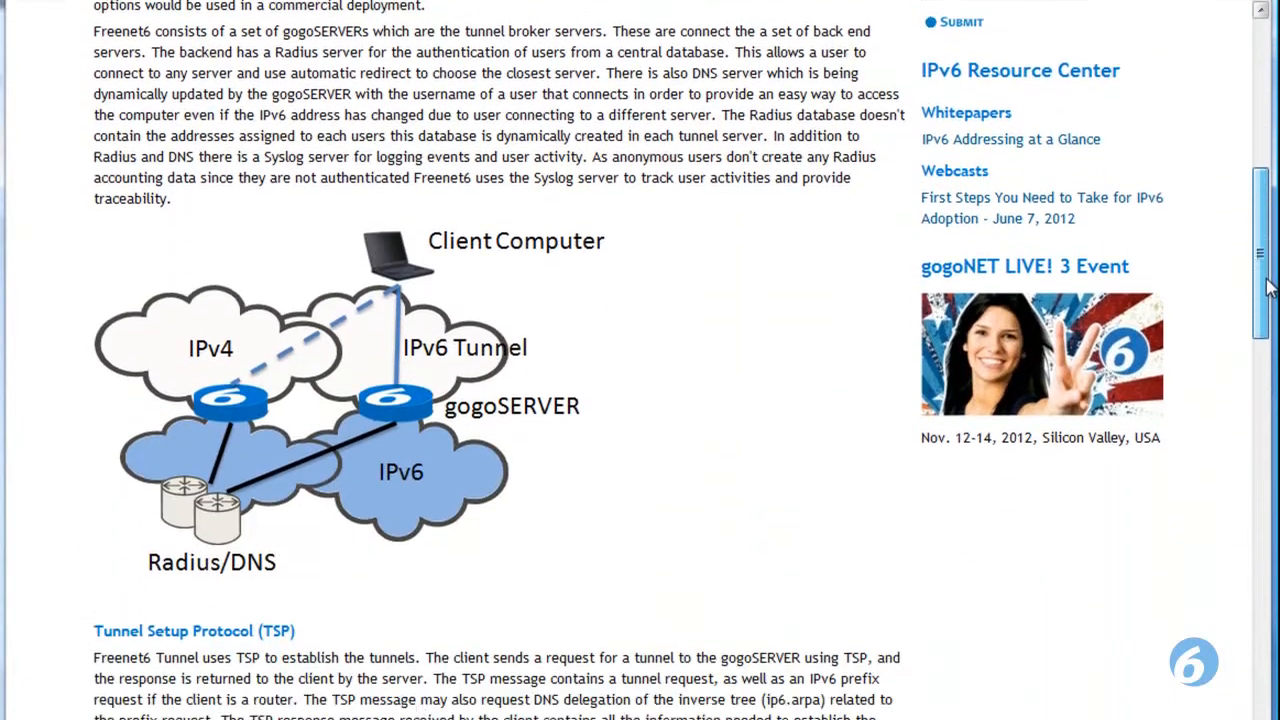
pyautogui.scroll(-3)
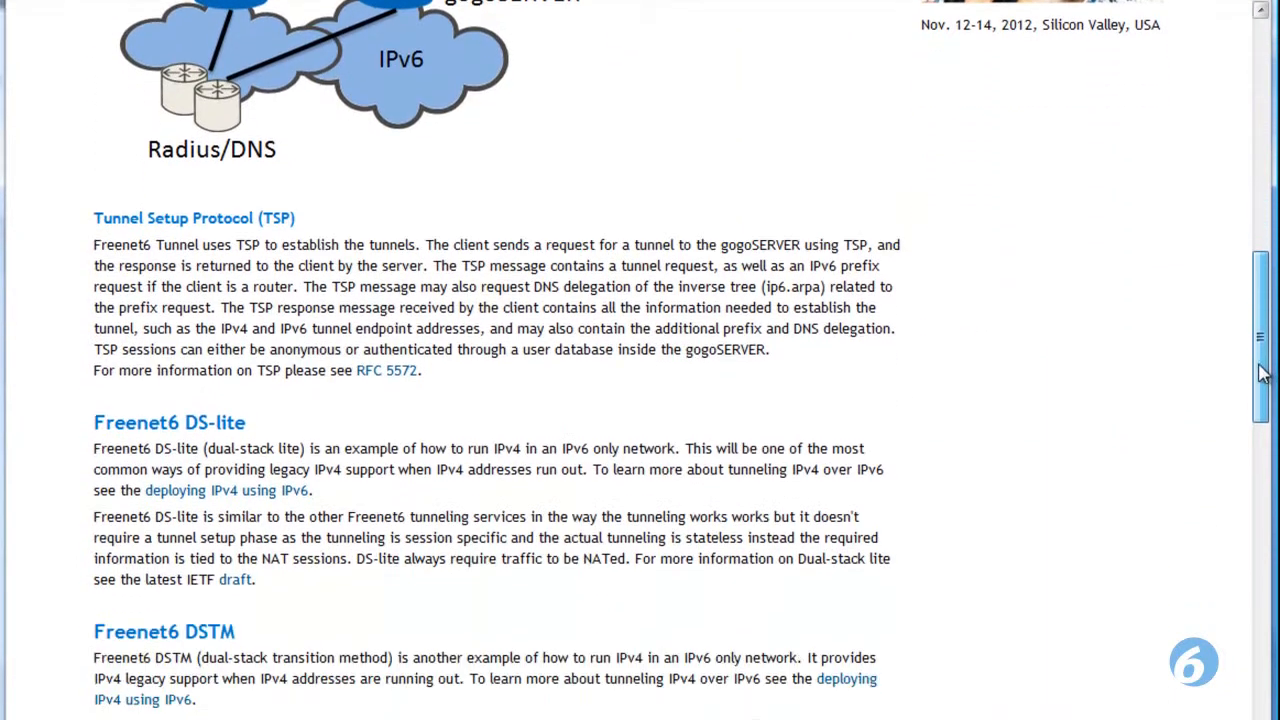
pyautogui.scroll(-3)
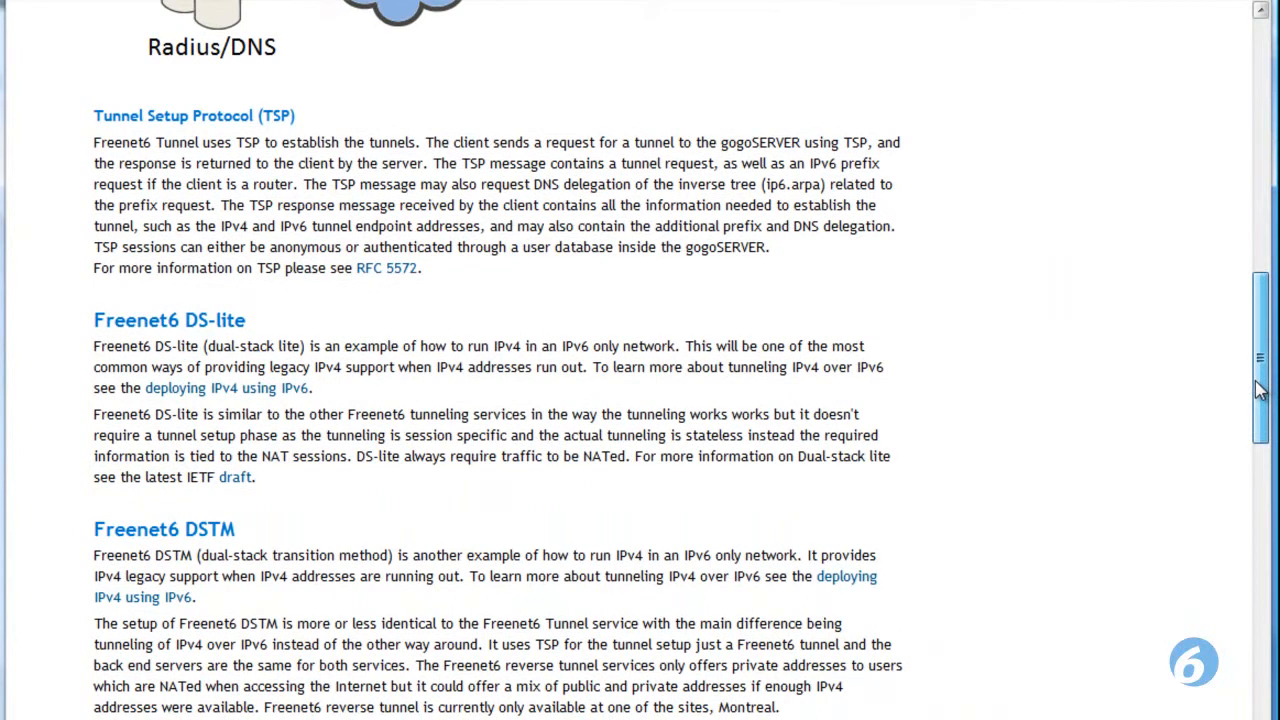
pyautogui.scroll(-3)
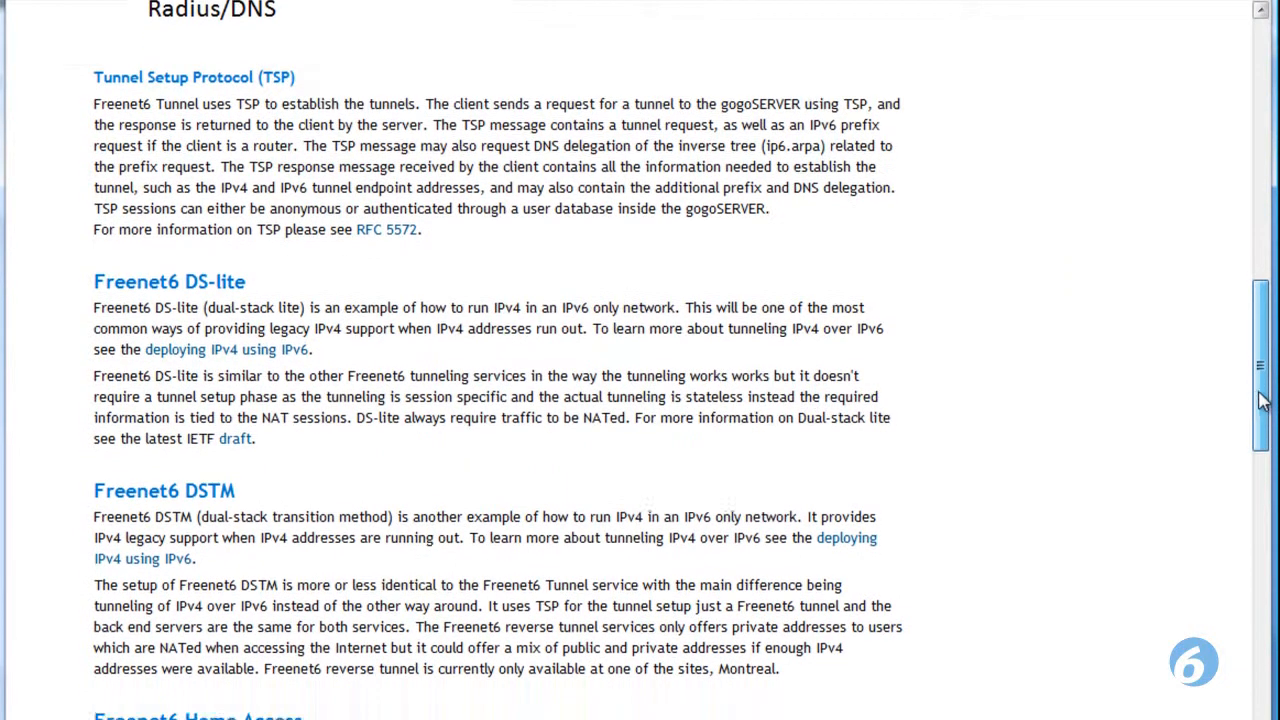
# Scroll on through the DS-lite, DSTM and Home Access sections.
pyautogui.scroll(-3)
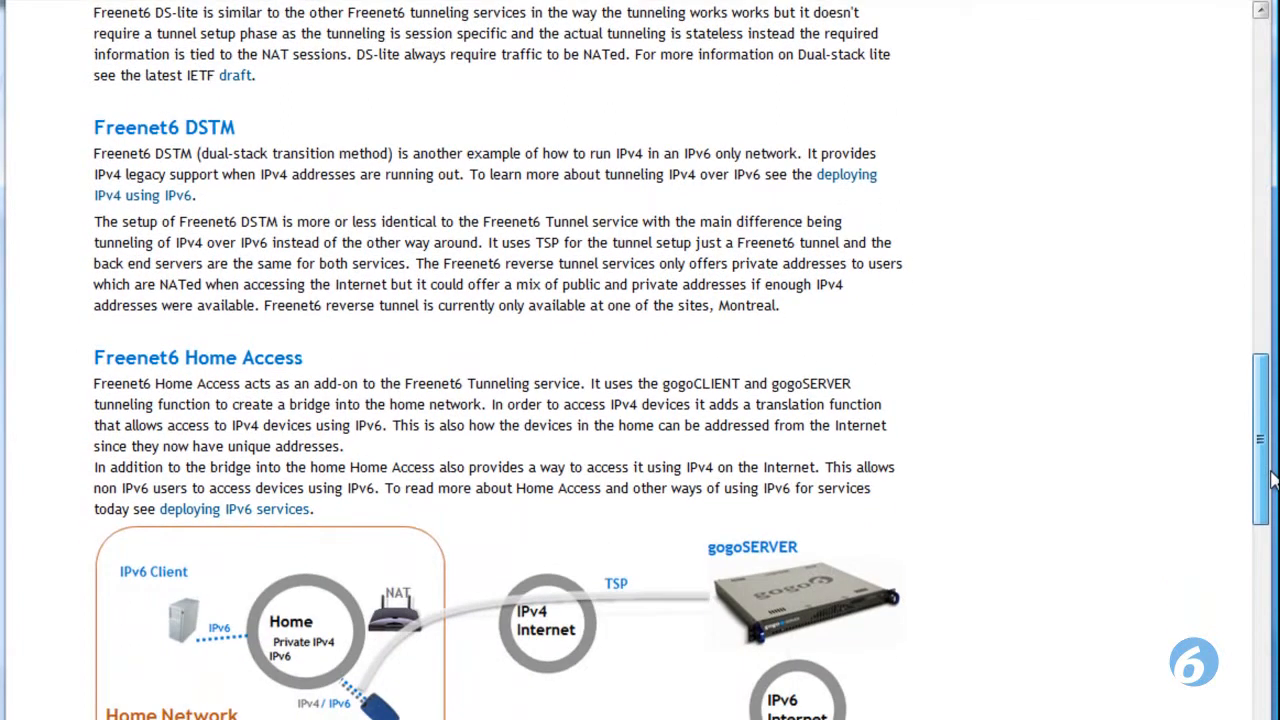
pyautogui.scroll(-3)
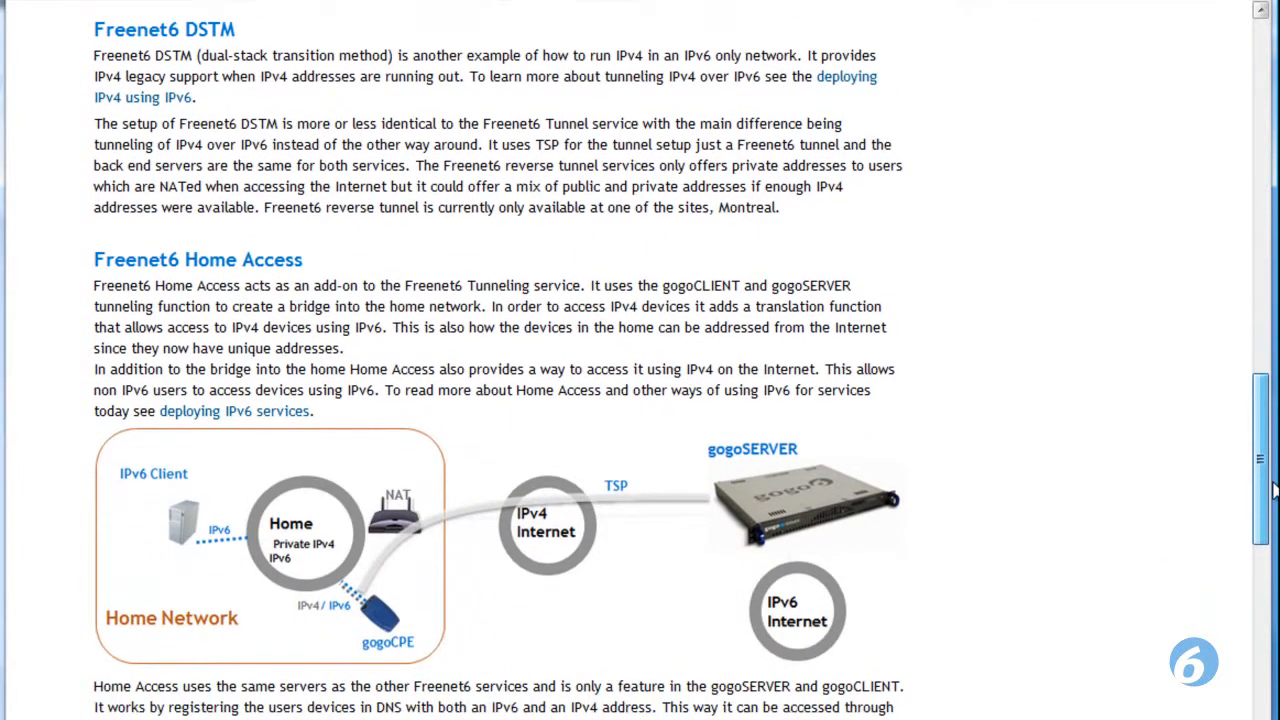
pyautogui.scroll(-3)
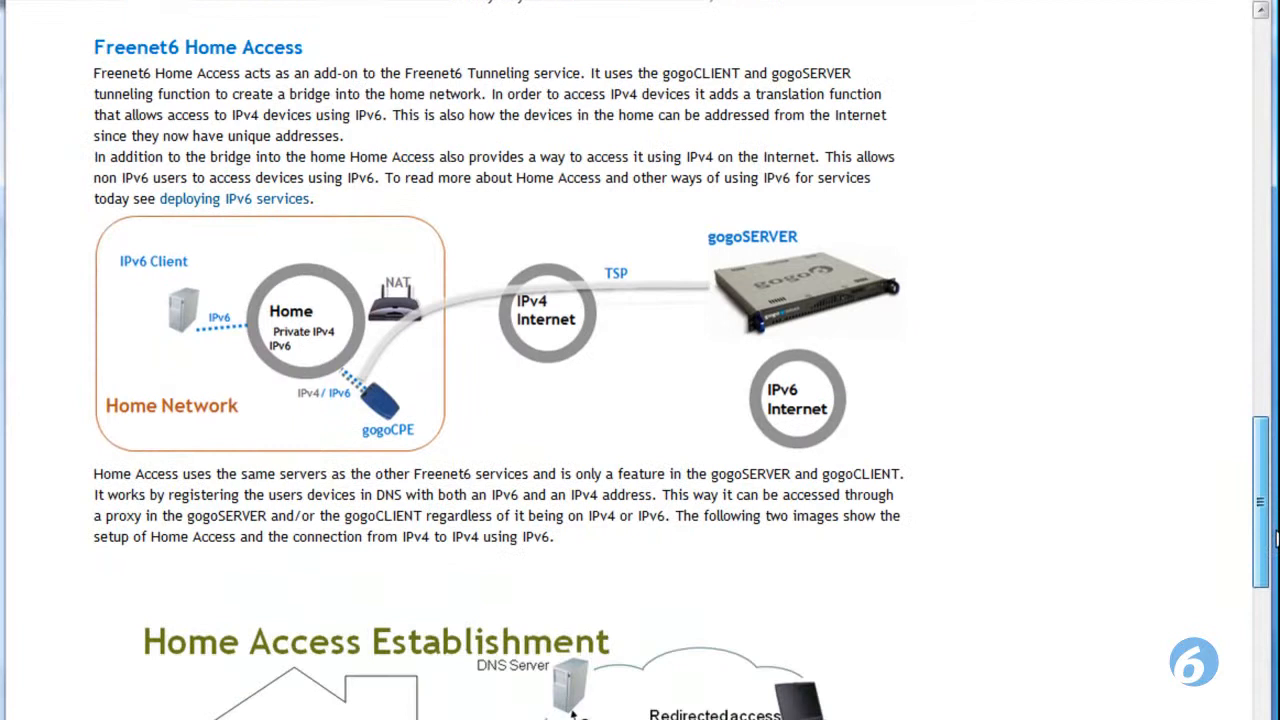
pyautogui.scroll(-3)
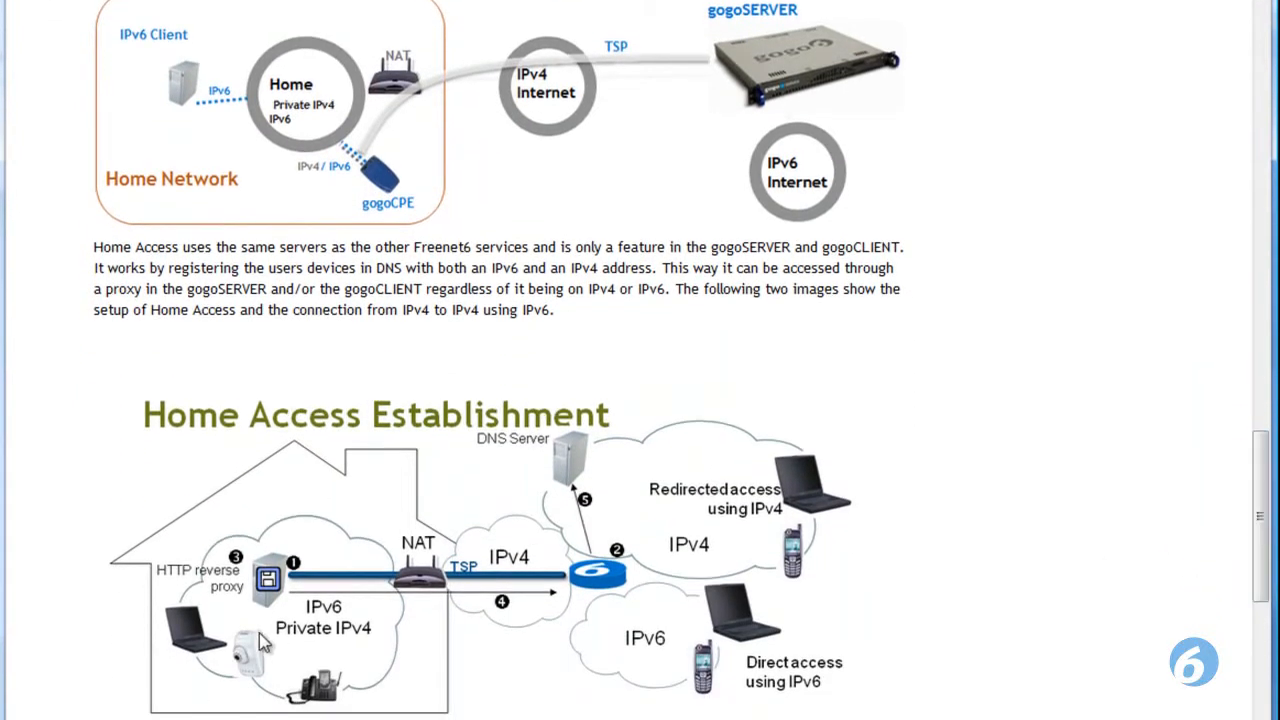
pyautogui.moveTo(198, 626)
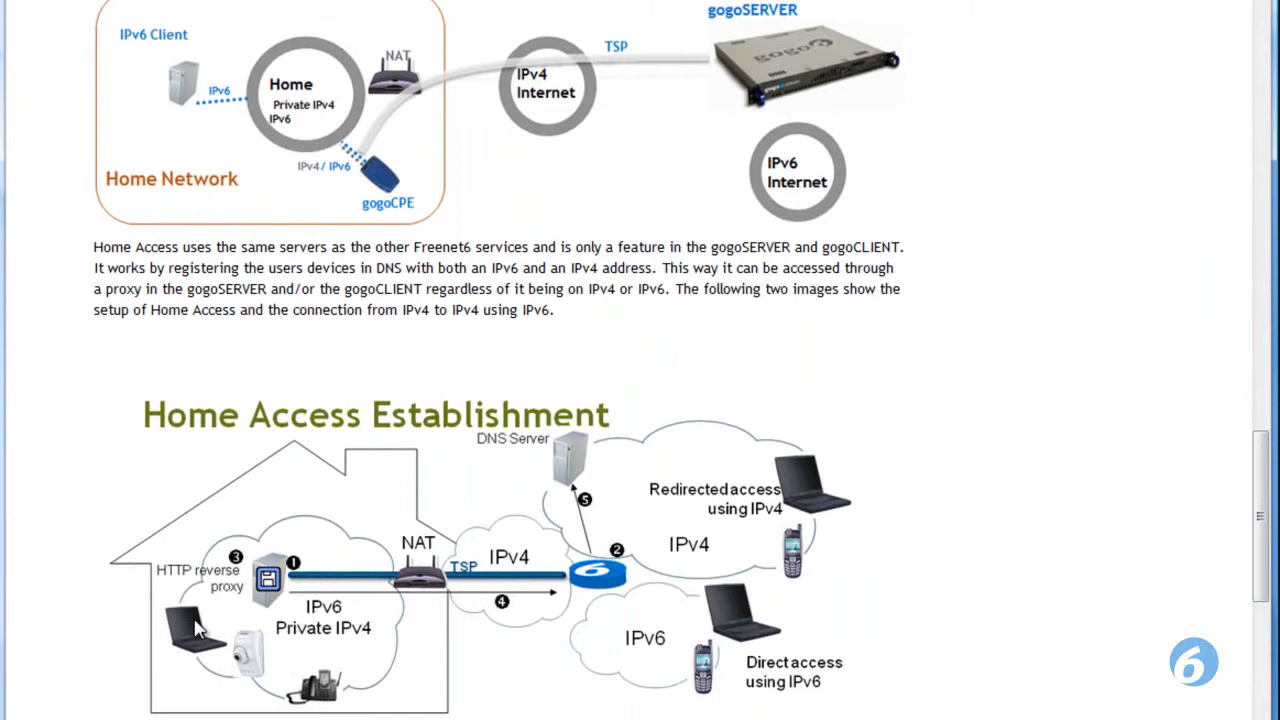
pyautogui.scroll(-3)
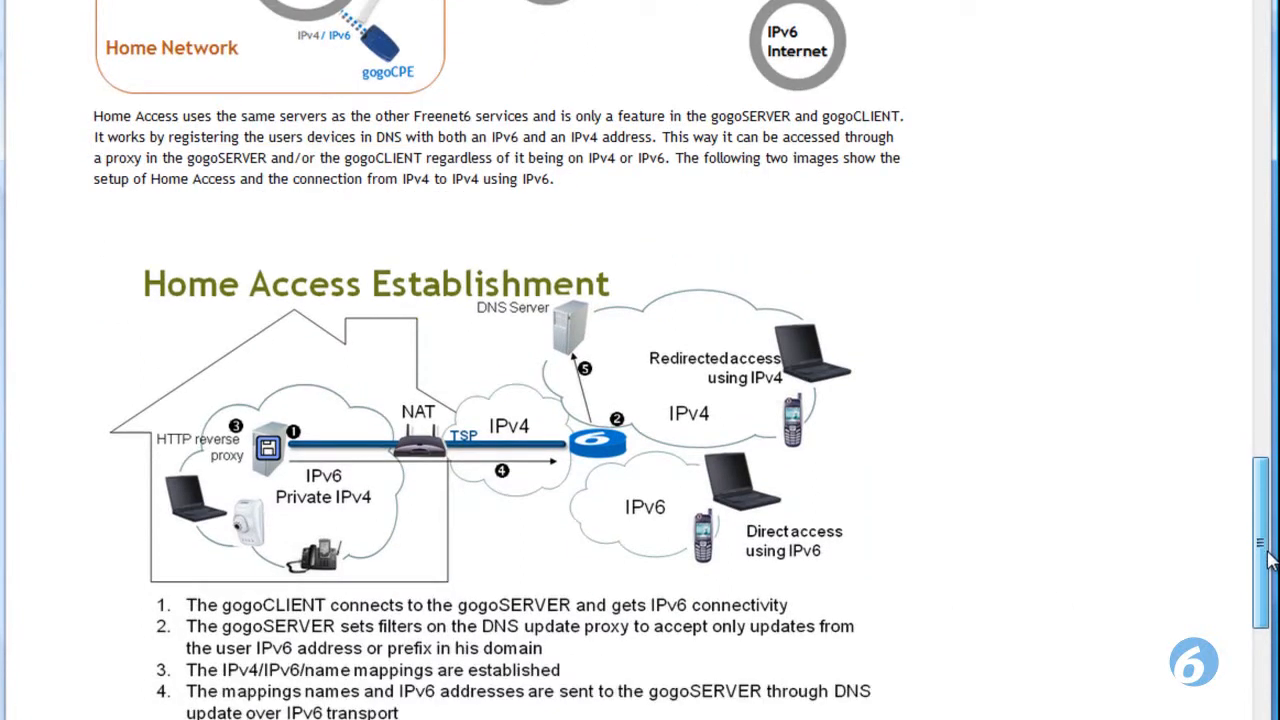
pyautogui.scroll(-3)
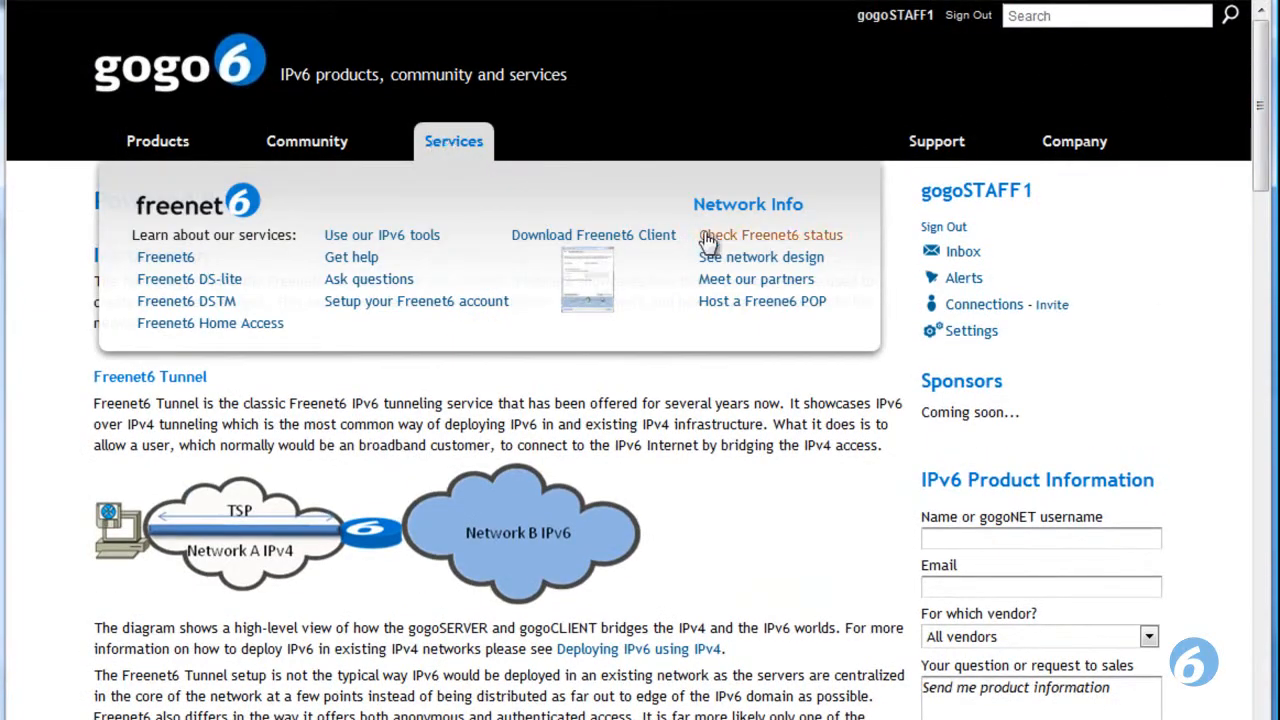
pyautogui.moveTo(756, 278)
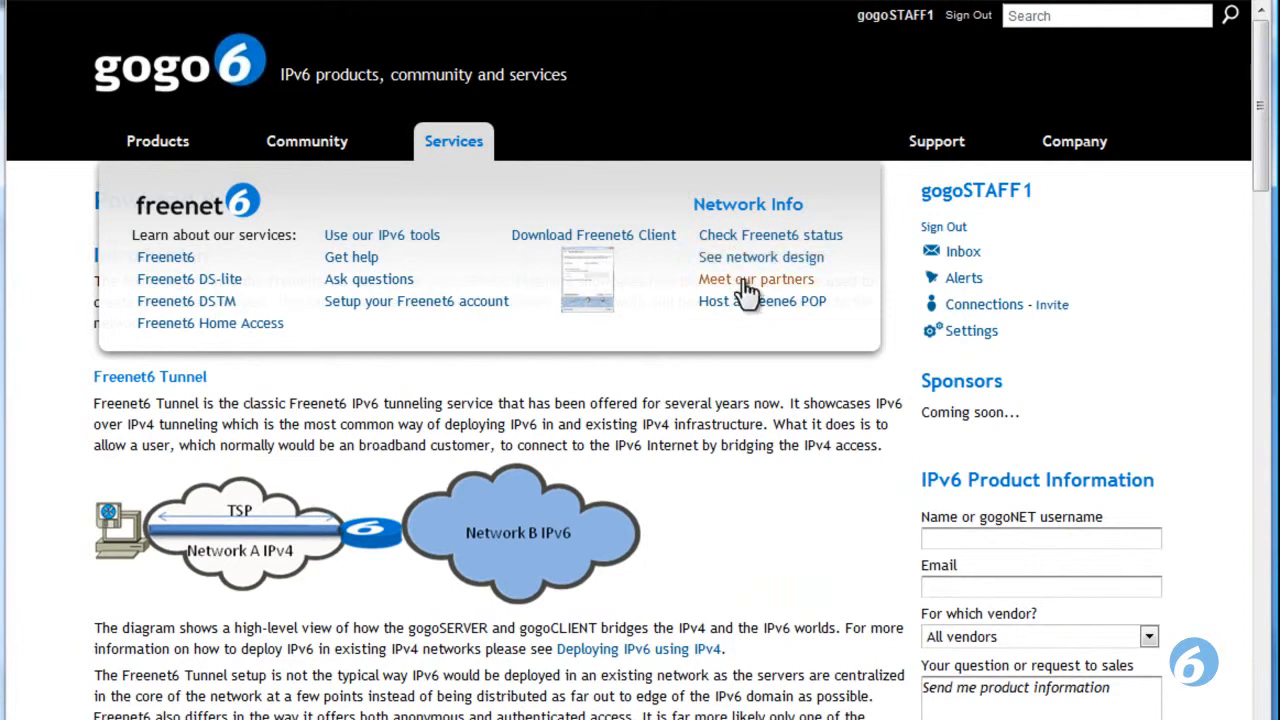
# Open 'Meet our partners' to view the Freenet6 partner POP world map.
pyautogui.click(756, 278)
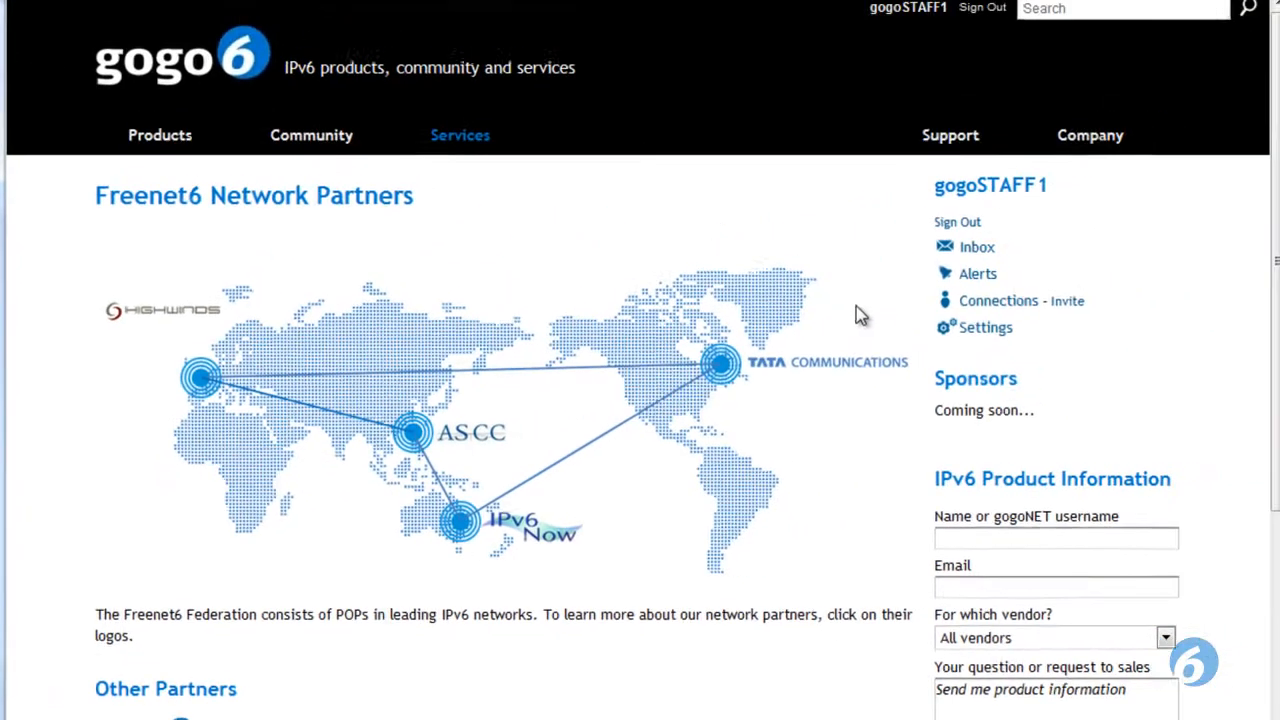
pyautogui.moveTo(460, 135)
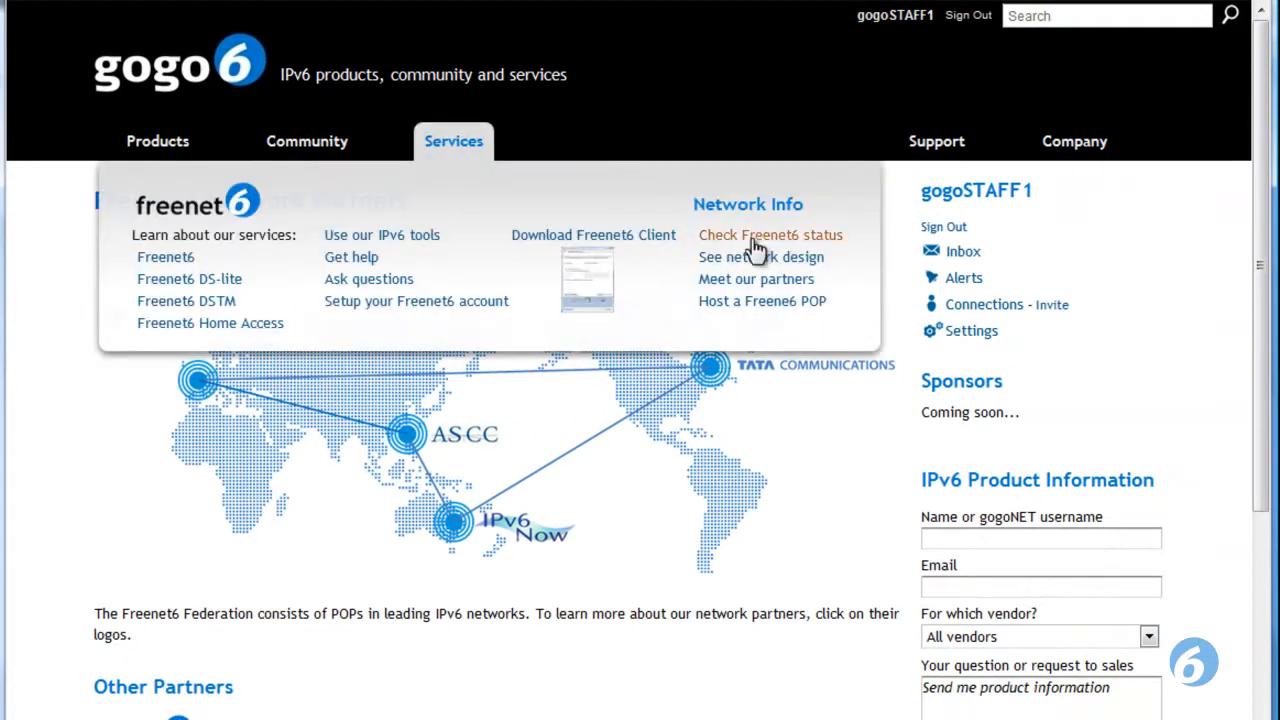
# Review the Freenet6 status traffic graphs, then open 'Host a Freenet6 POP'.
pyautogui.click(769, 234)
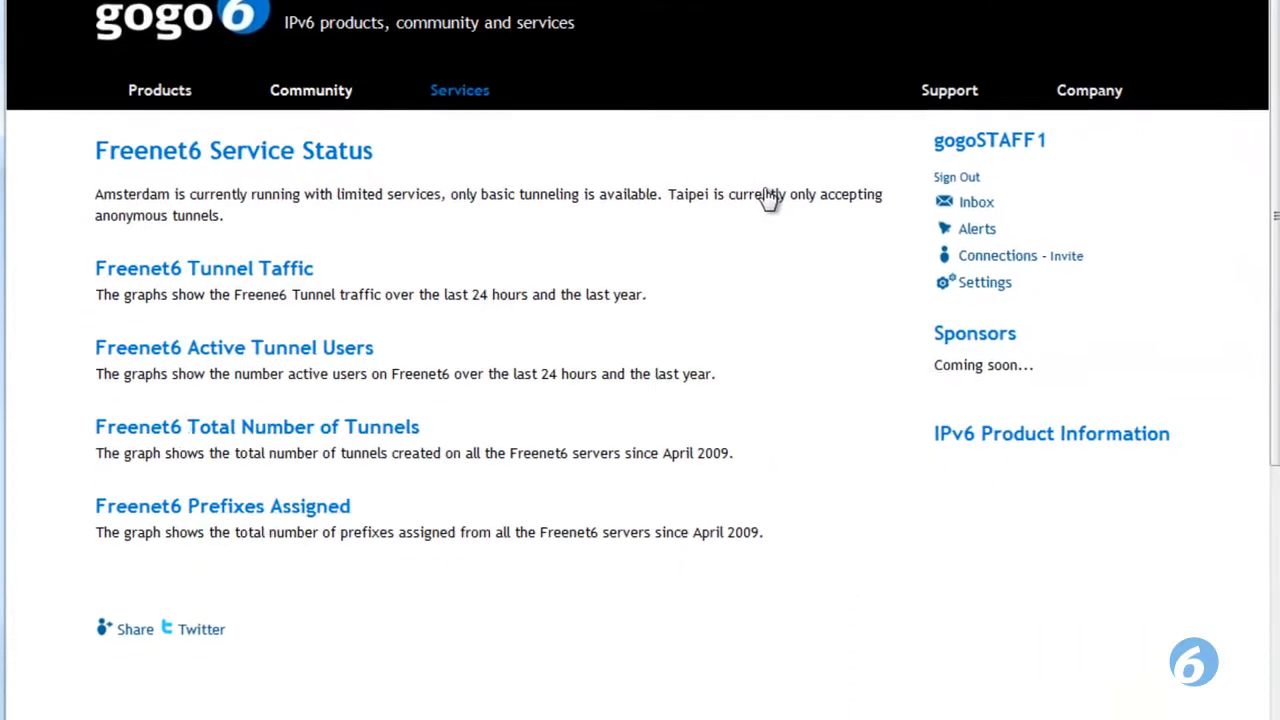
pyautogui.scroll(-3)
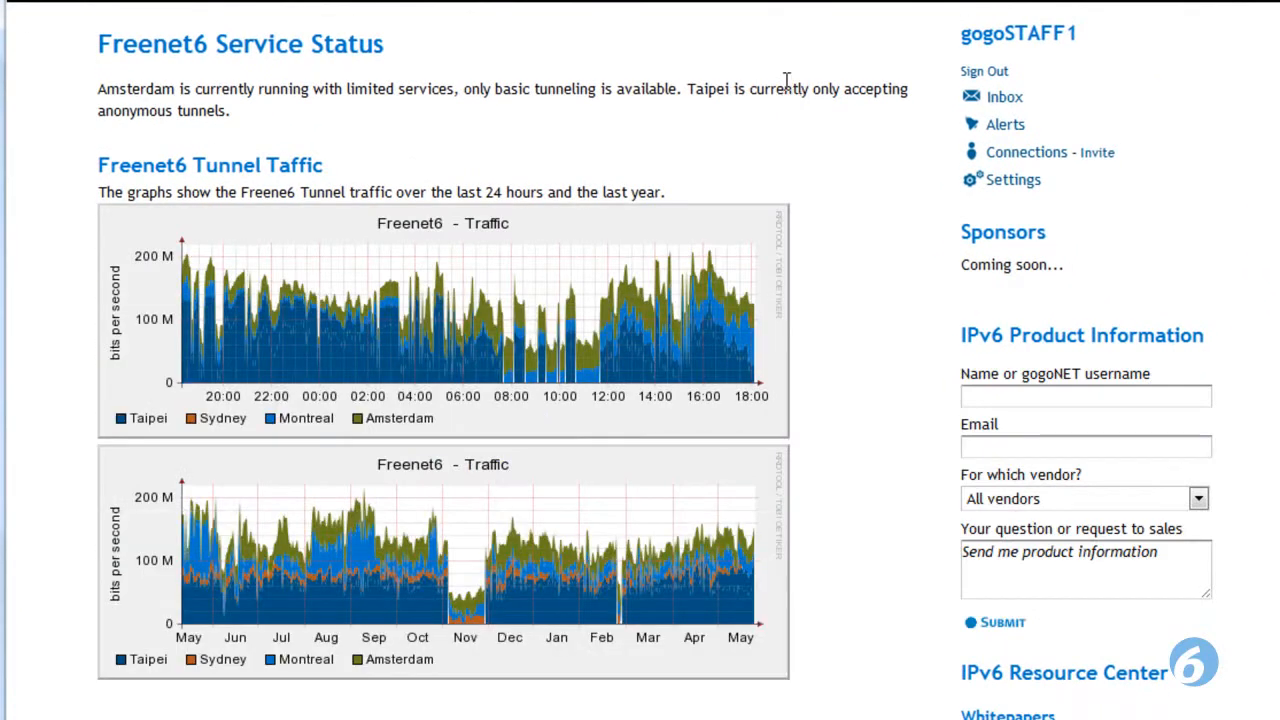
pyautogui.moveTo(863, 197)
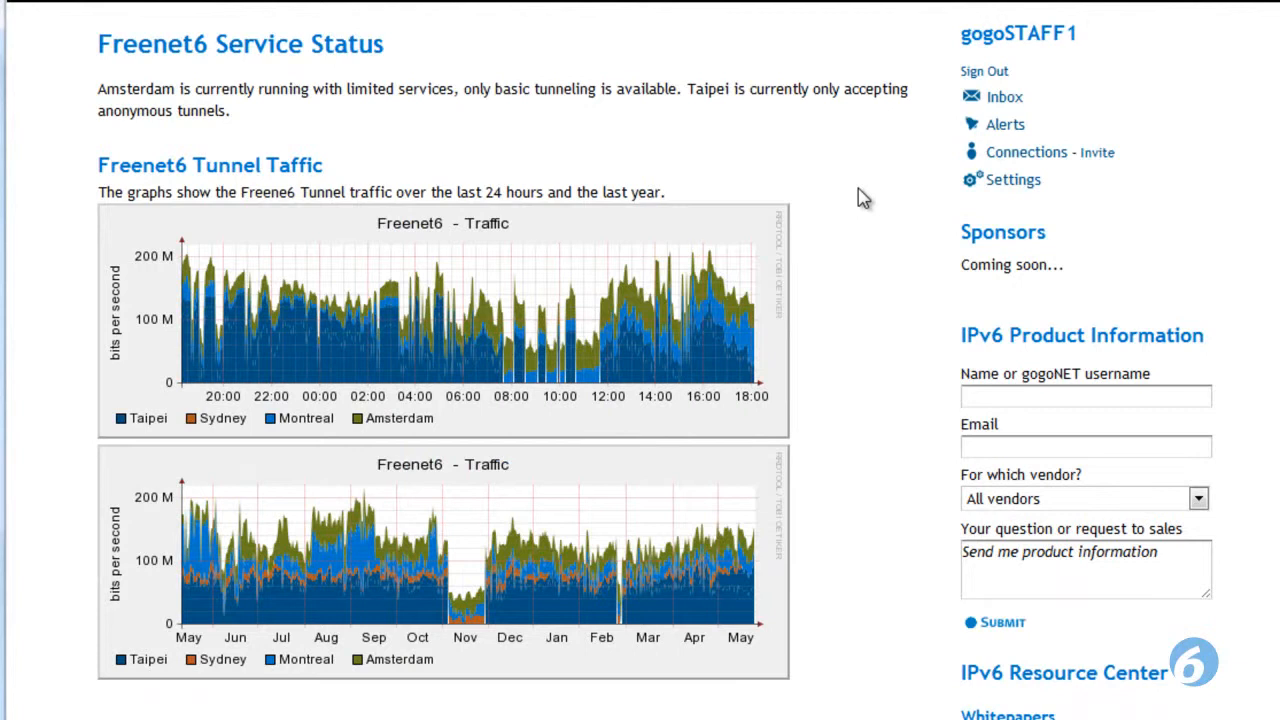
pyautogui.moveTo(865, 216)
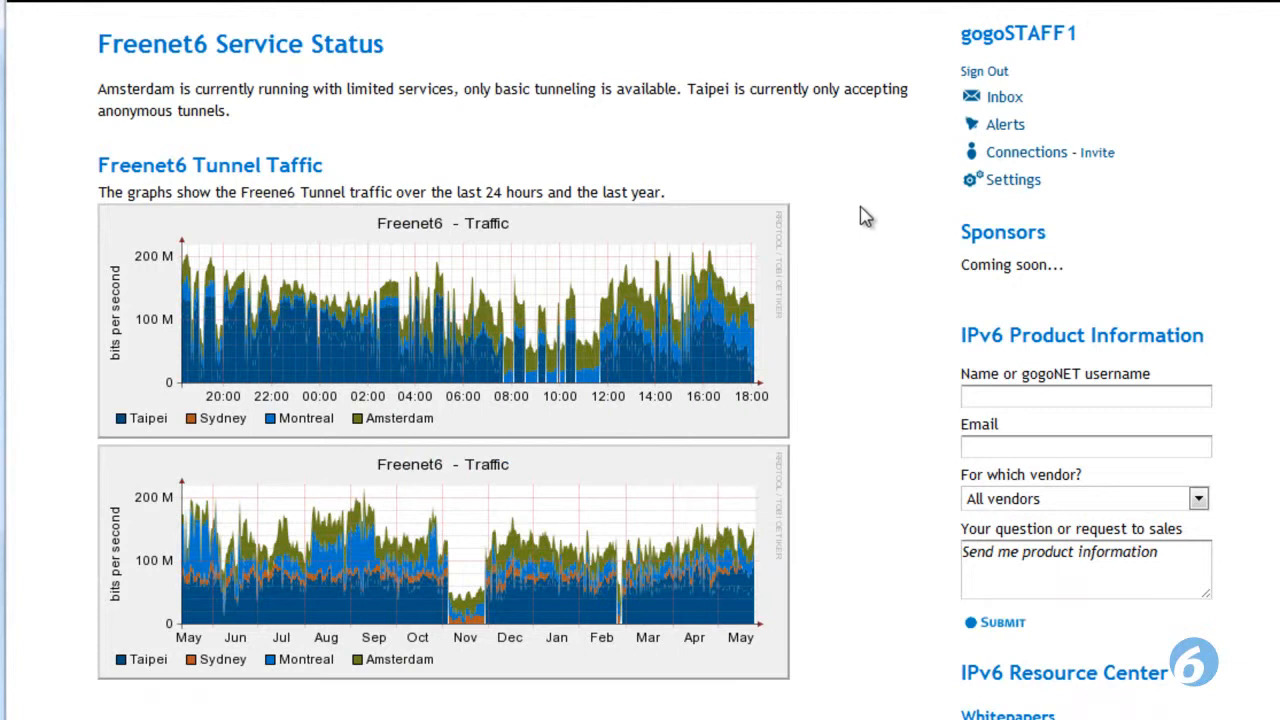
pyautogui.scroll(-3)
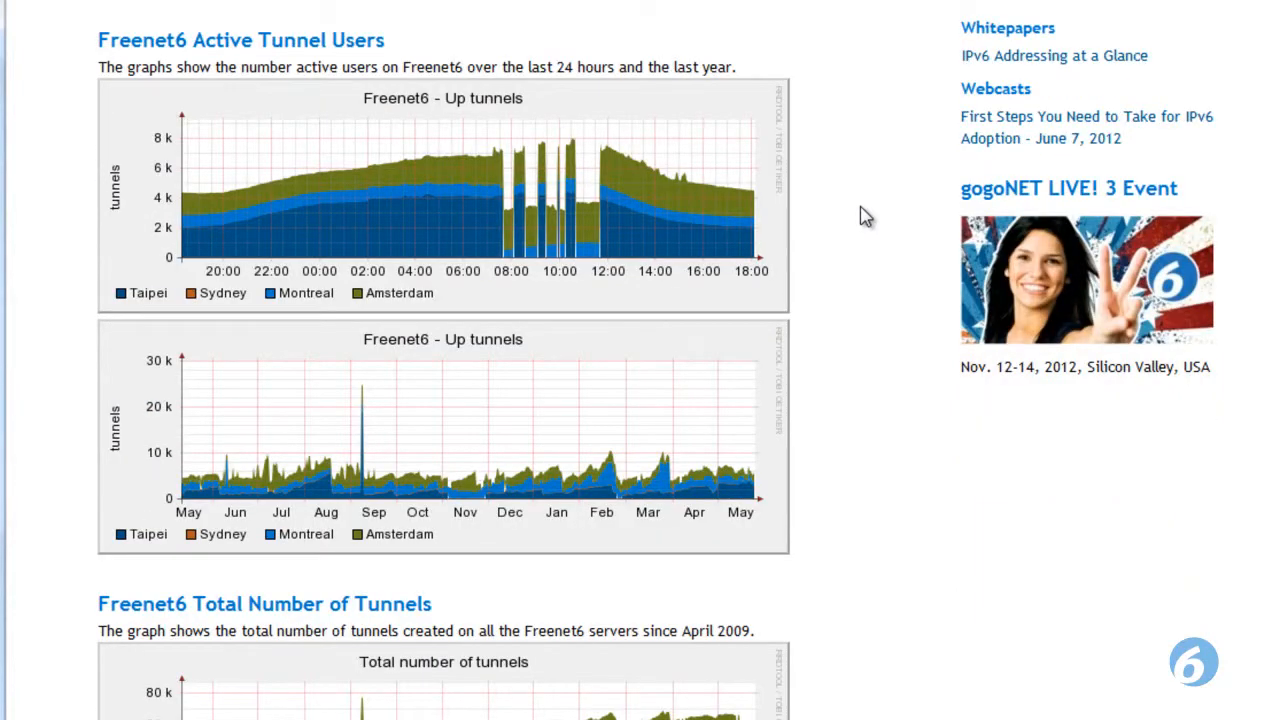
pyautogui.scroll(-3)
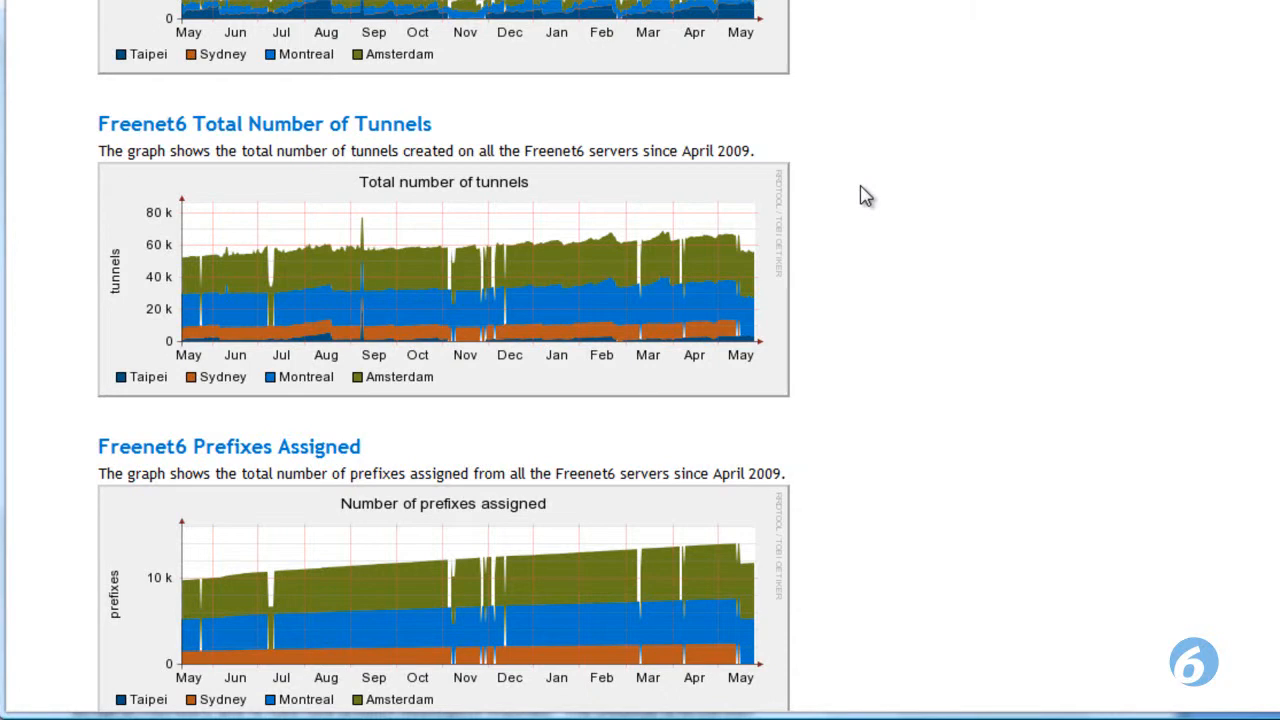
pyautogui.scroll(-3)
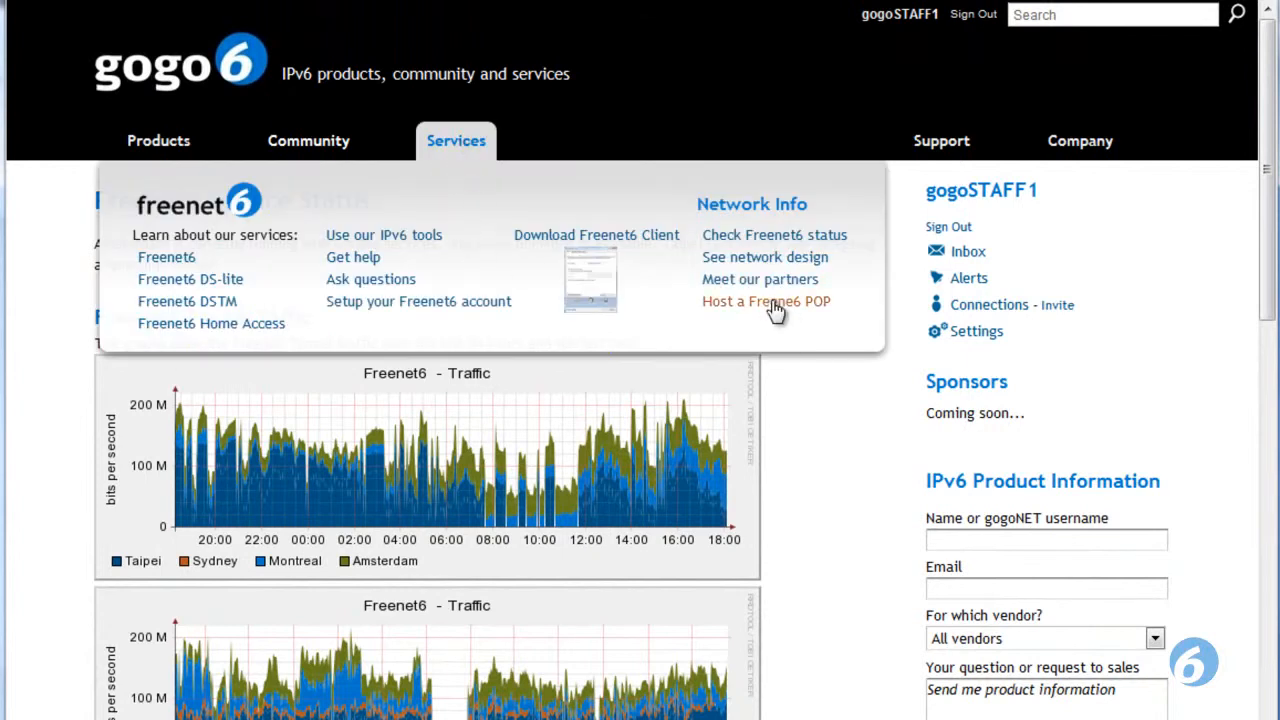
pyautogui.click(765, 301)
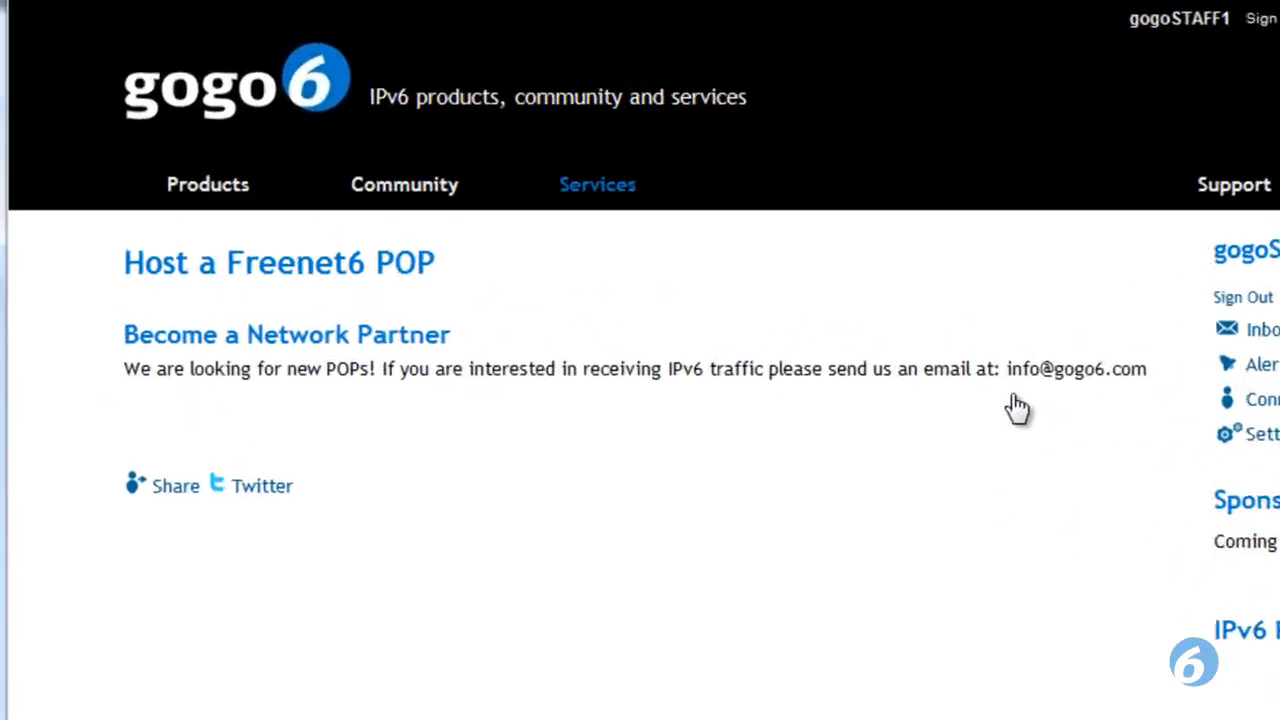